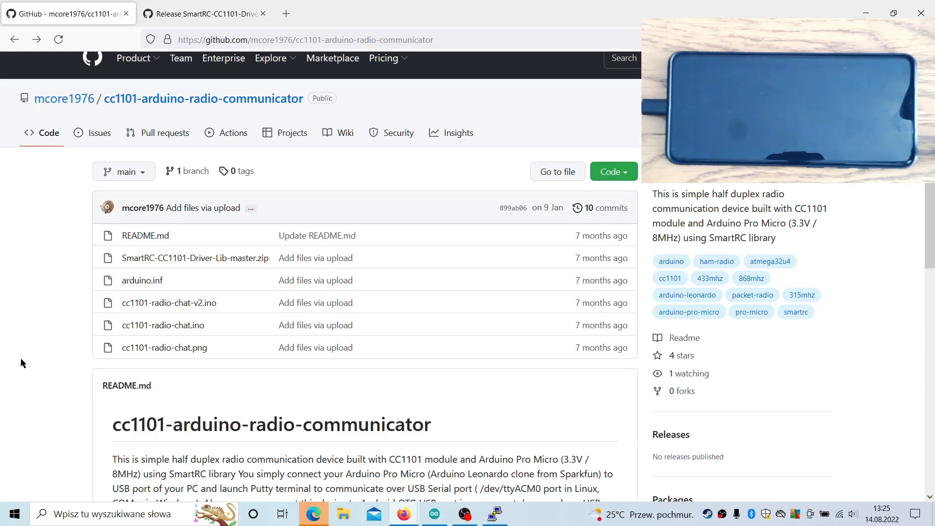
Step: Scroll the cc1101-arduino-radio-communicator README to the Pro Micro to CC1101 pin connection list
scroll("down", 3)
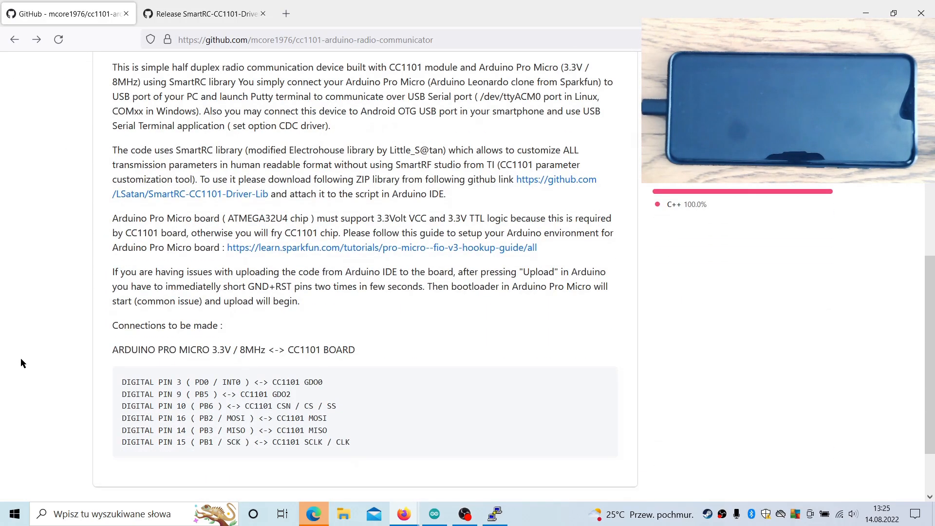
scroll("down", 3)
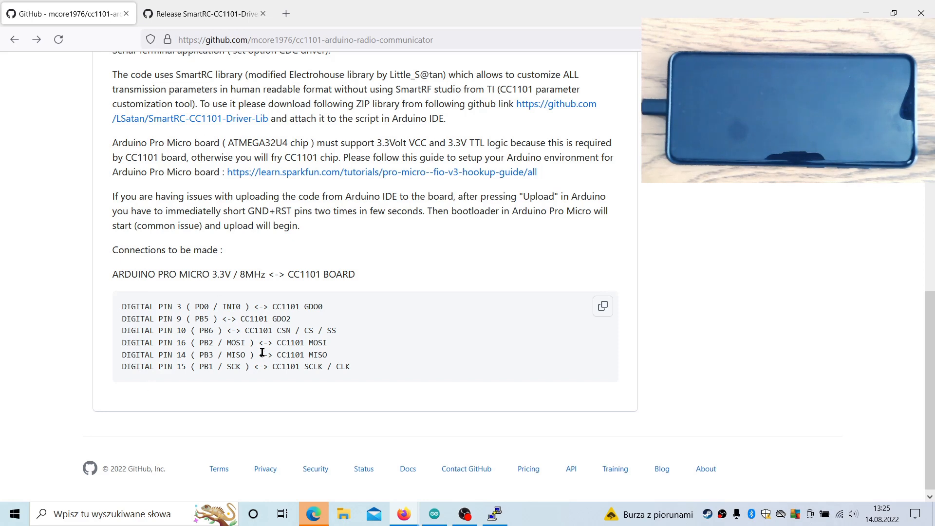
mouse_move(260, 401)
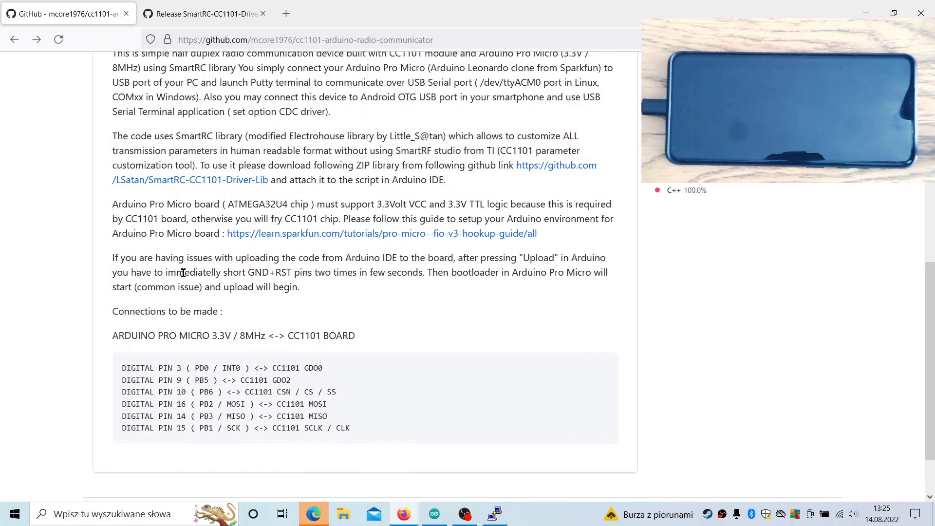
mouse_move(120, 214)
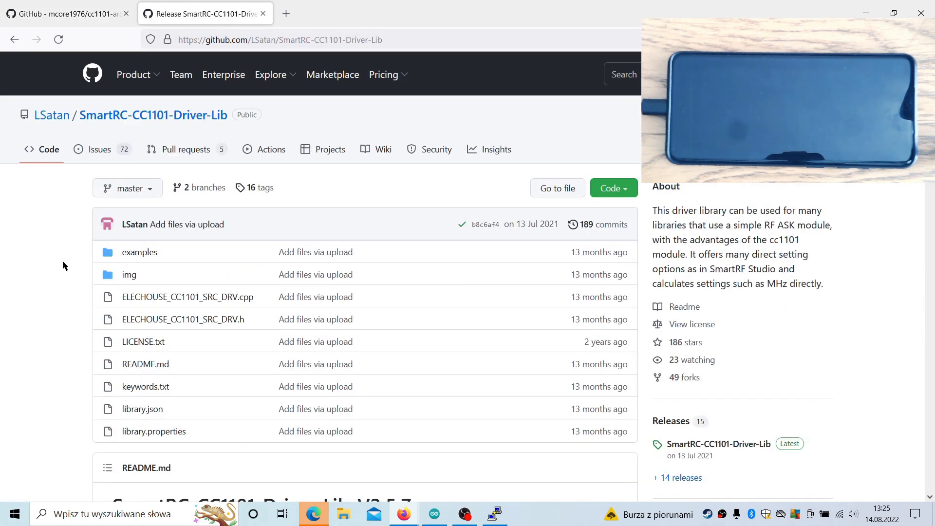
Step: Scroll the SmartRC-CC1101-Driver-Lib README to the NANO, MEGA and ESP8266 wiring diagrams
scroll("down", 3)
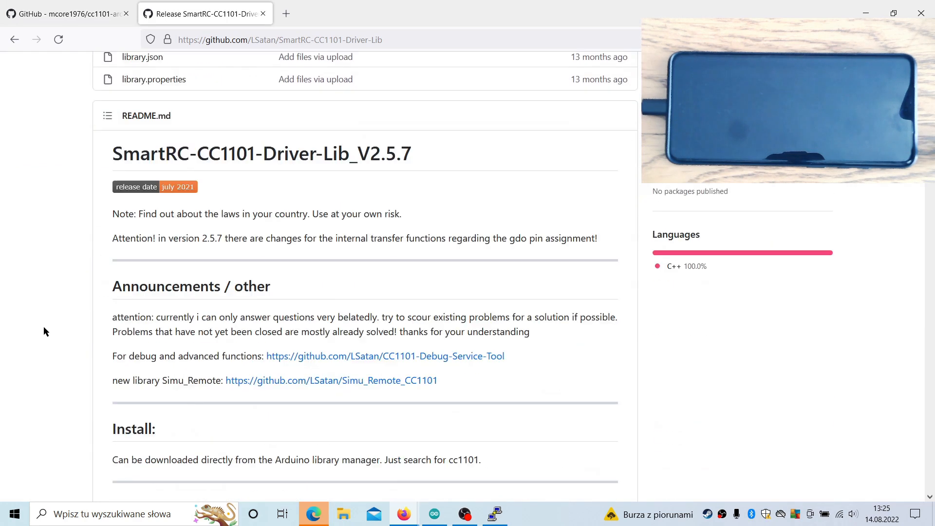
scroll("down", 3)
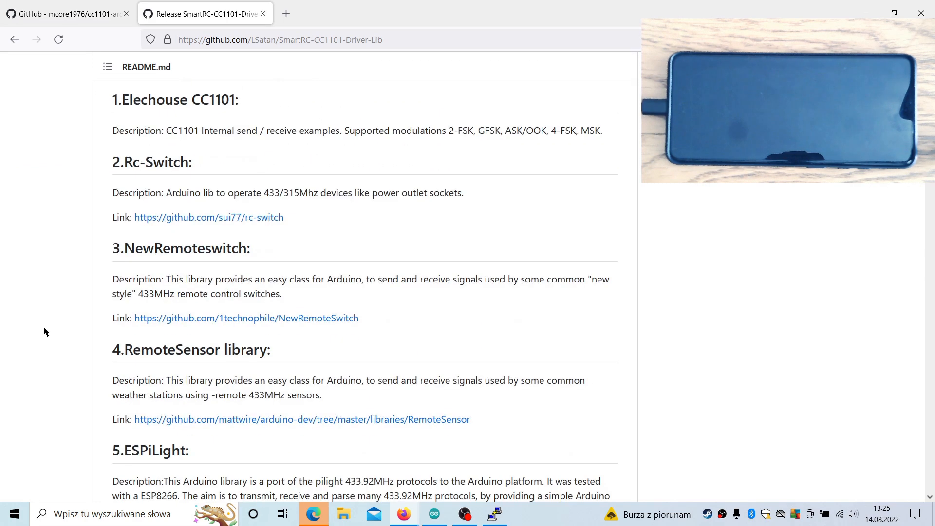
scroll("down", 3)
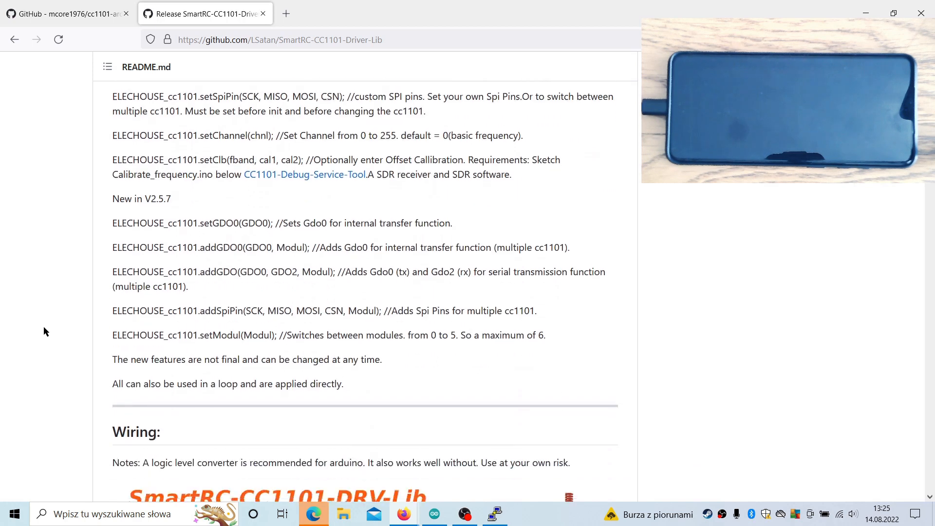
scroll("down", 3)
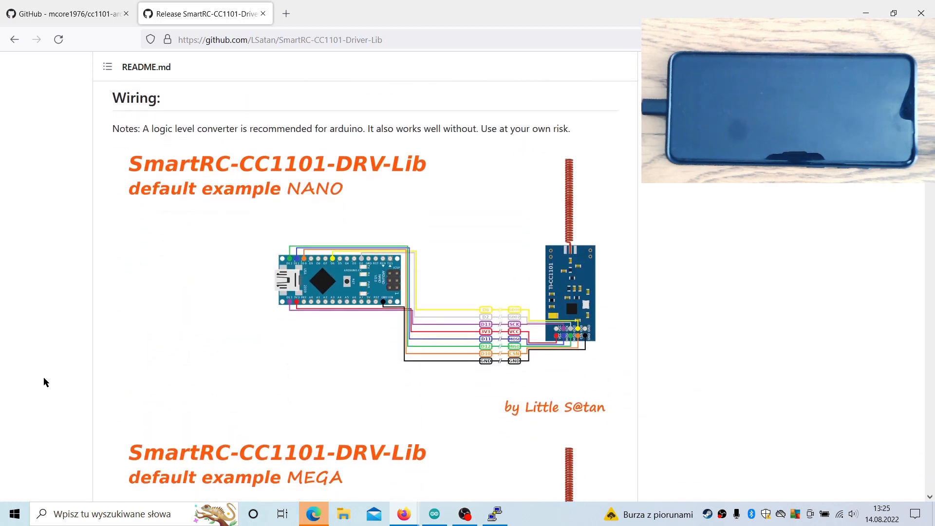
scroll("down", 3)
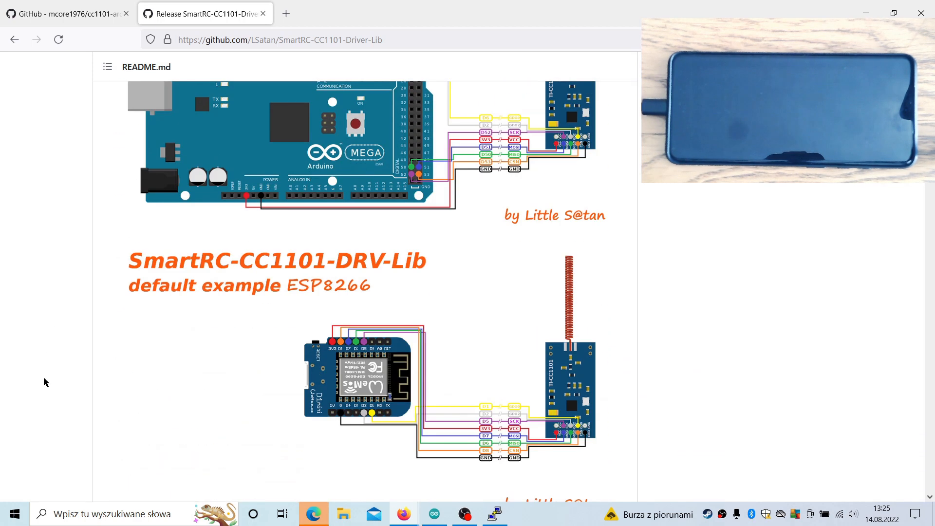
scroll("down", 3)
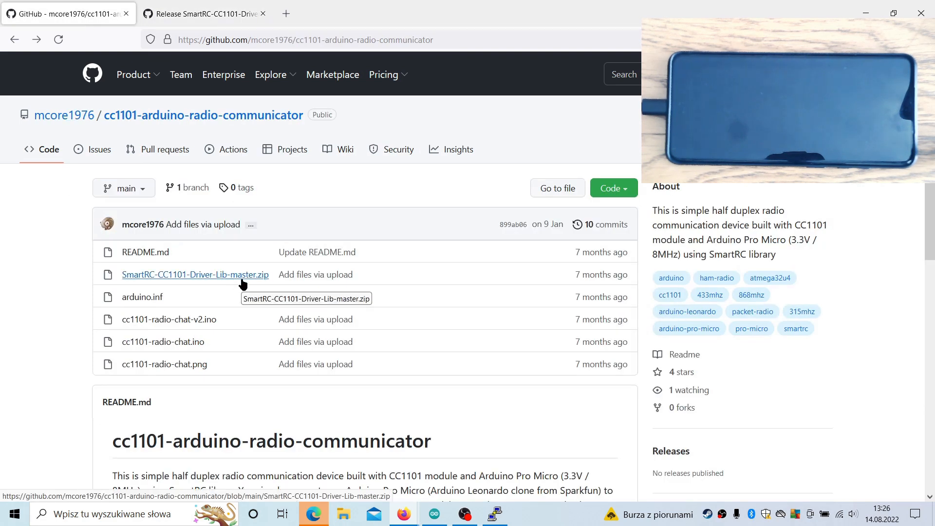
mouse_move(205, 208)
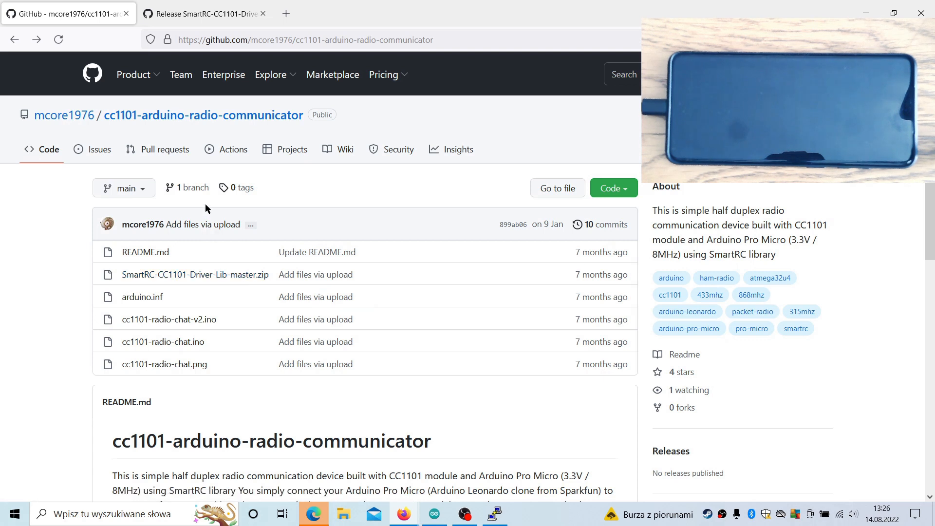
mouse_move(56, 414)
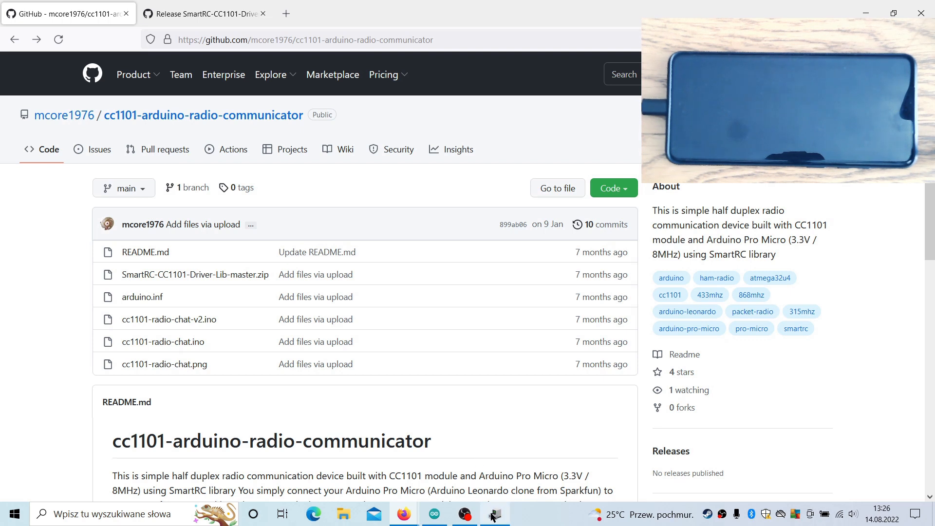
Step: Confirm in Device Manager the USB serial device is on COM4, then search for PuTTY
left_click(493, 513)
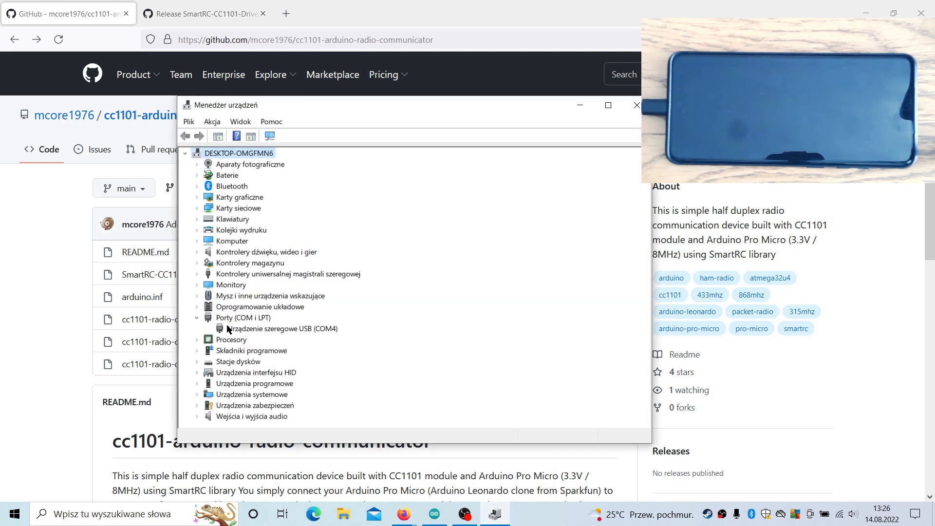
left_click(281, 329)
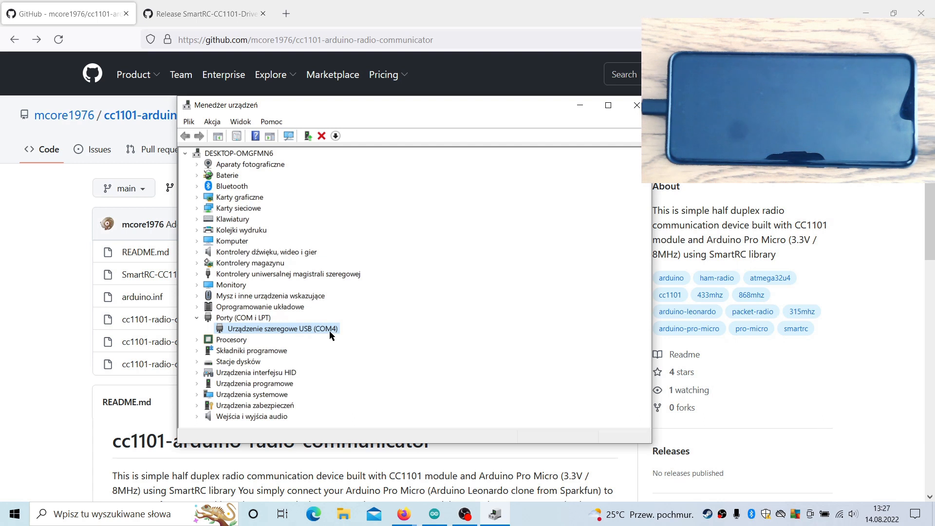
mouse_move(93, 370)
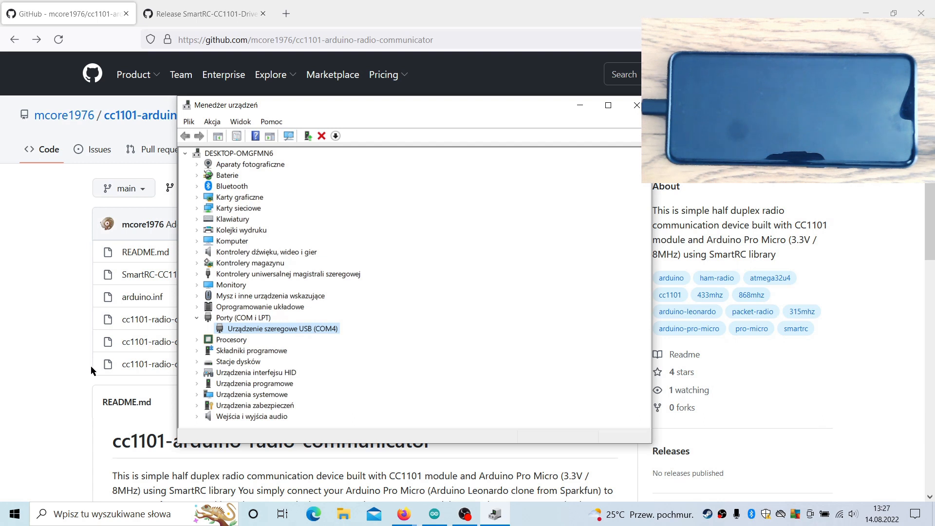
type("putty")
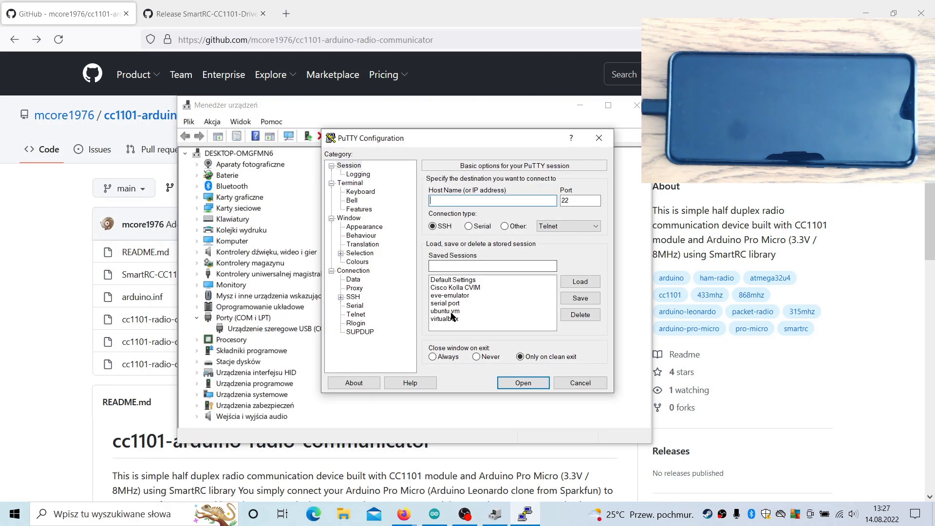
Step: Load the saved 'serial port' PuTTY session and set its serial line to COM4
left_click(445, 303)
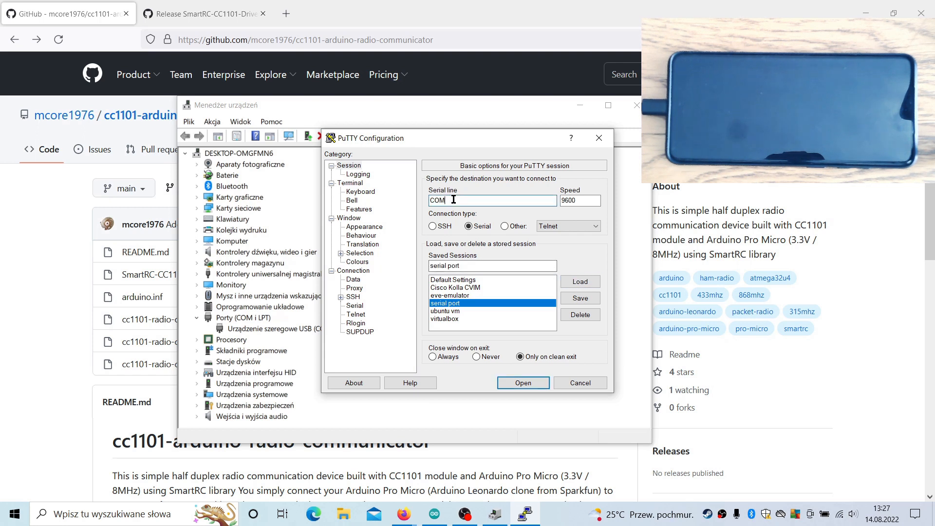
left_click(523, 382)
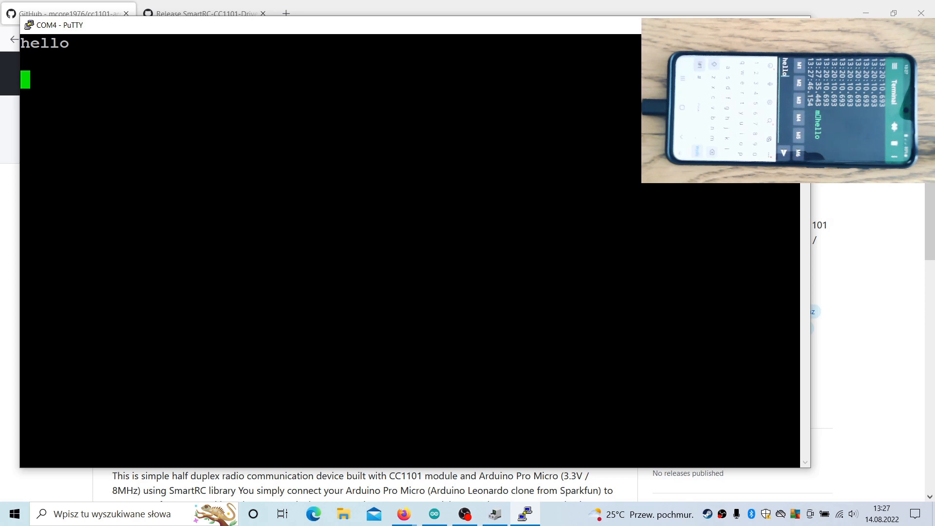
Step: Send the message about this packet radio being an off-grid communication device
type("this is m")
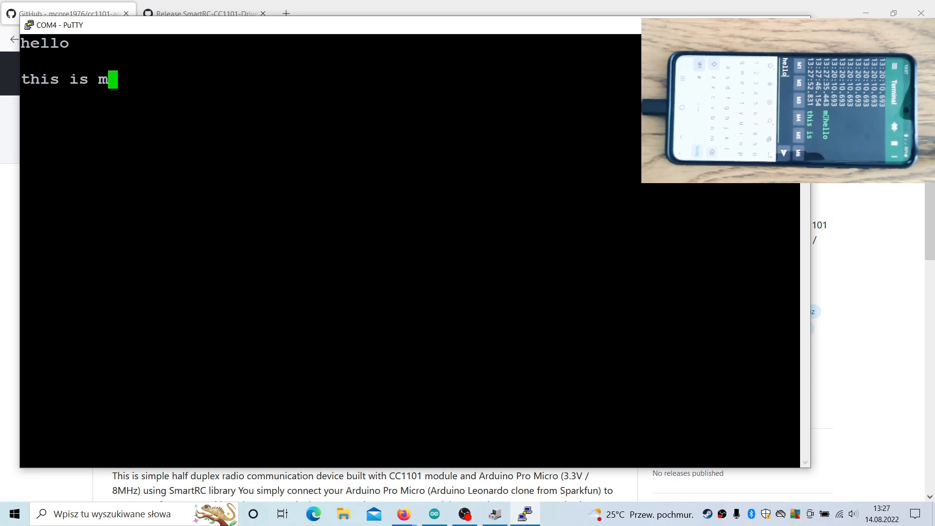
type("y packet radio off")
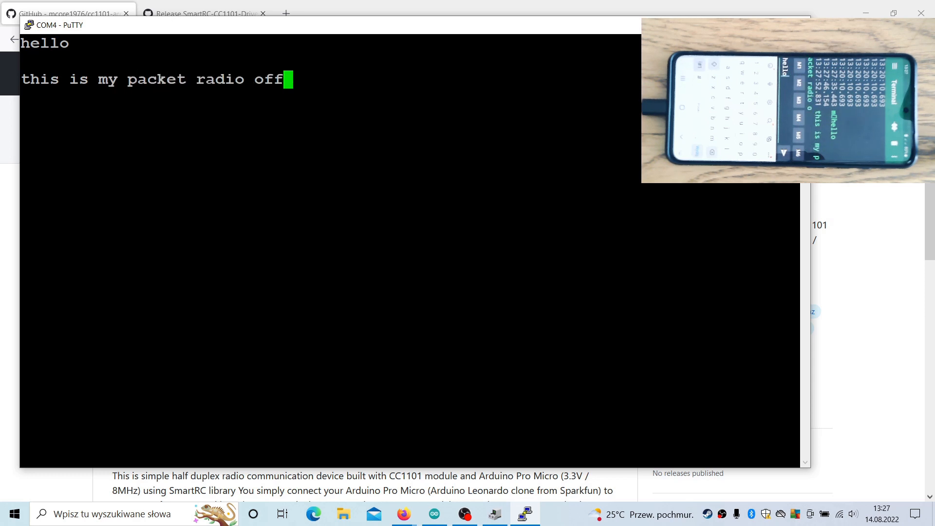
type("grid communication de")
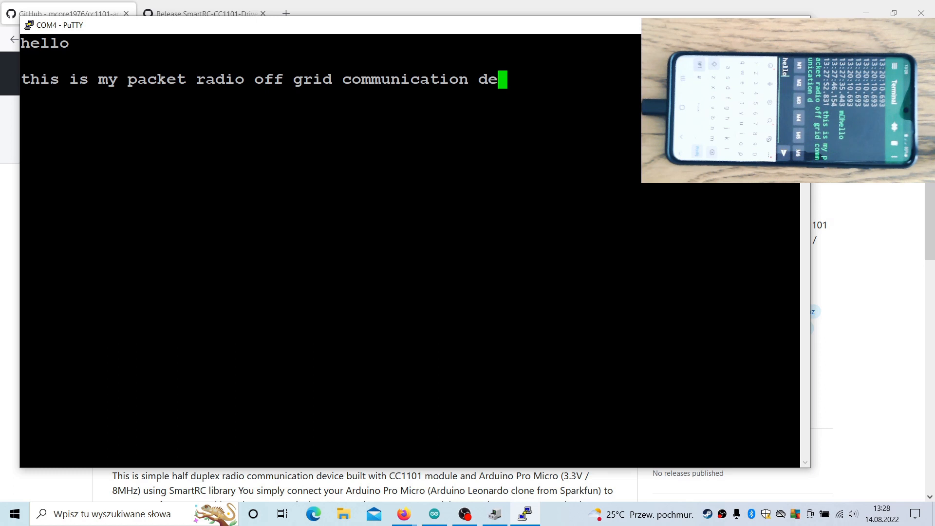
type("vice")
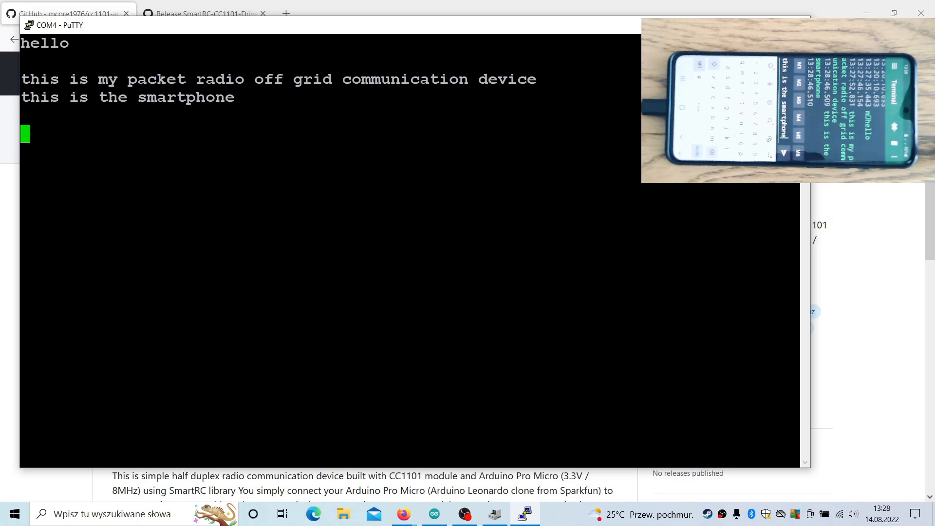
Step: After the phone's reply, send the message mentioning channel number 1
type("thid is")
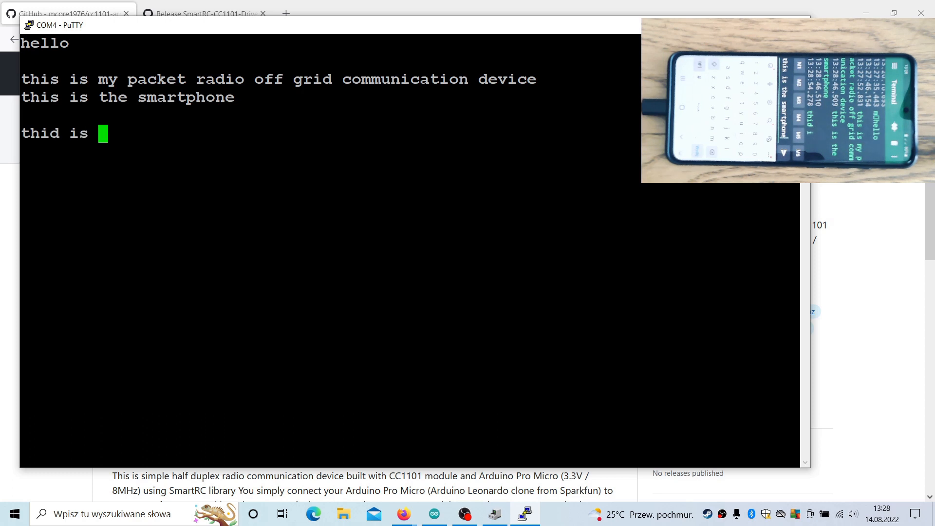
type("channel num")
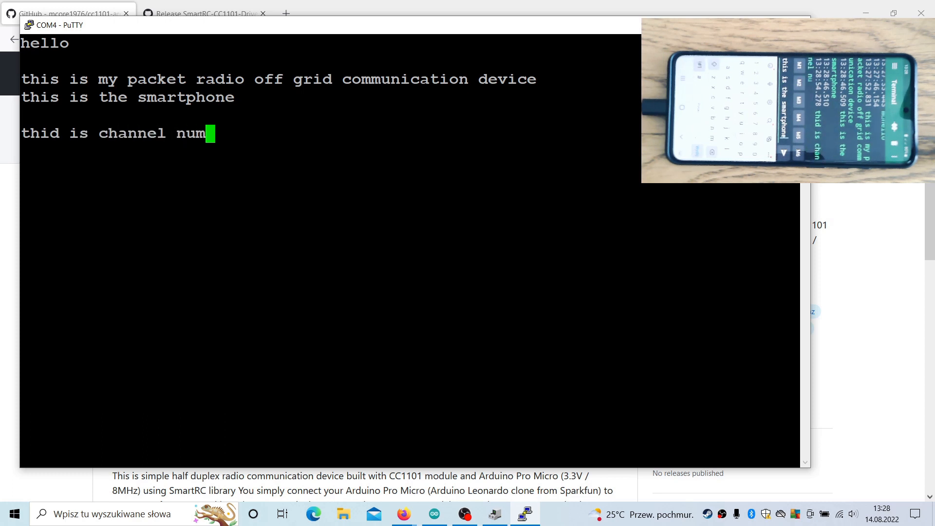
type("ber 1")
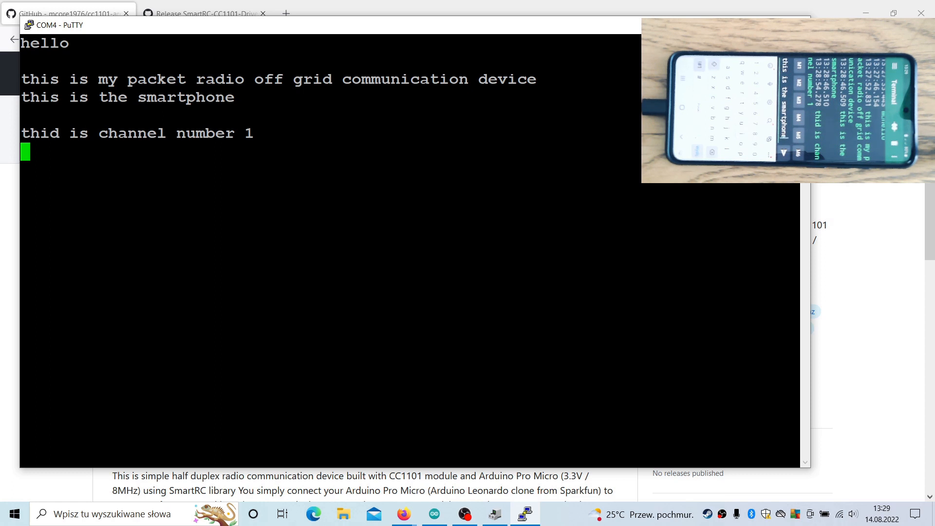
mouse_move(468, 8)
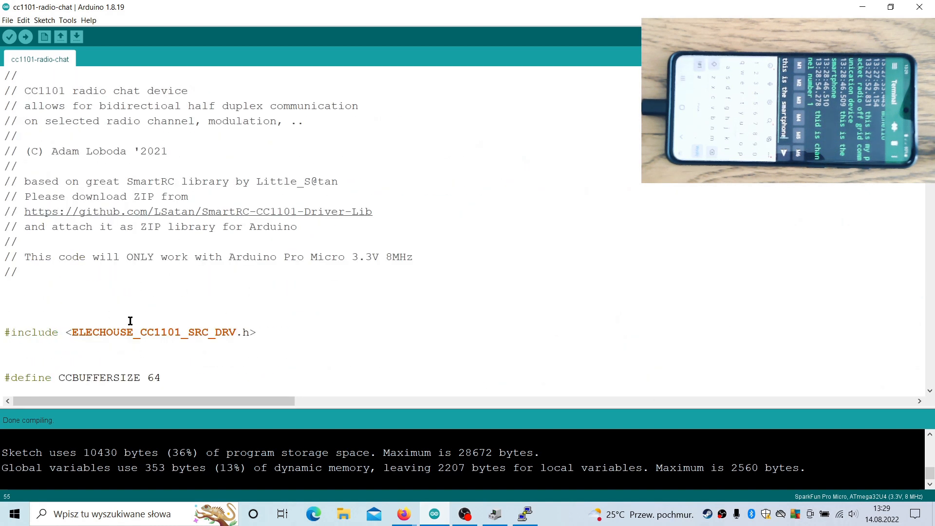
Step: Scroll through the sketch's CC1101 settings and pin definitions, highlighting the Pro Micro pin comment
scroll("down", 3)
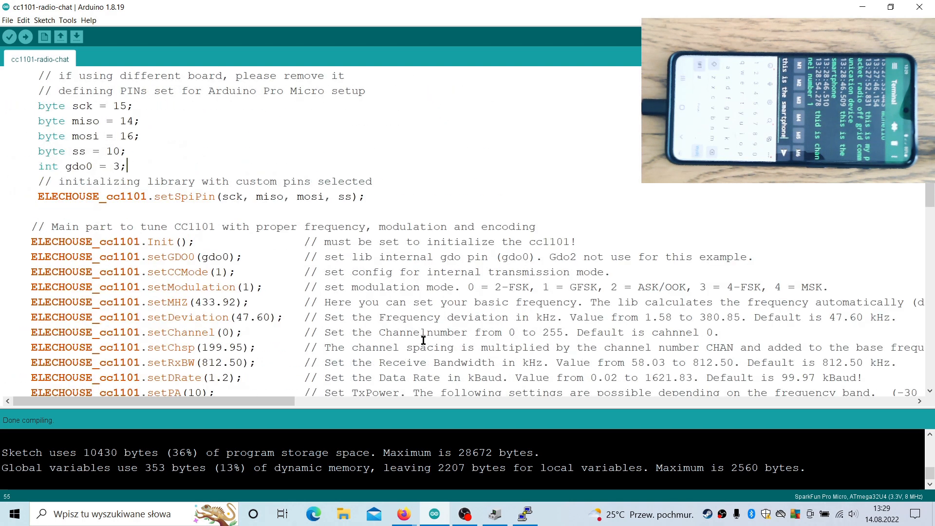
scroll("down", 3)
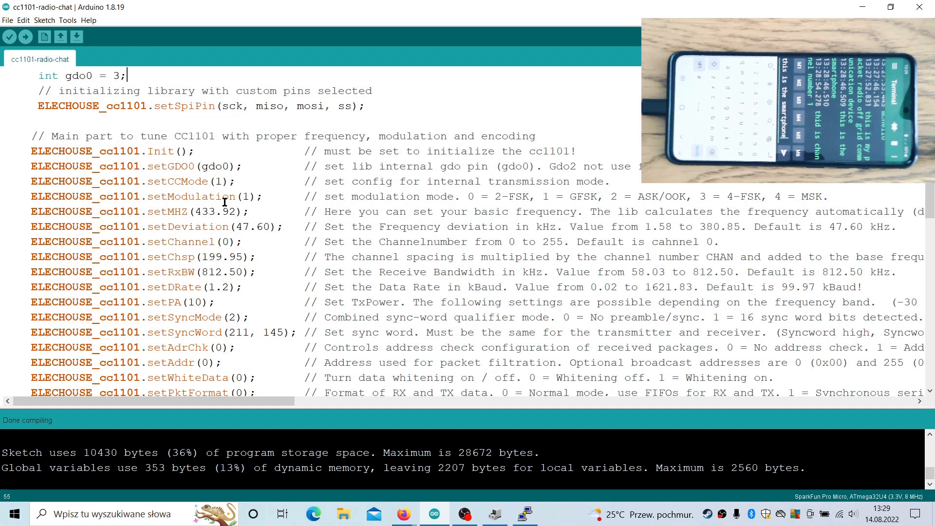
mouse_move(549, 207)
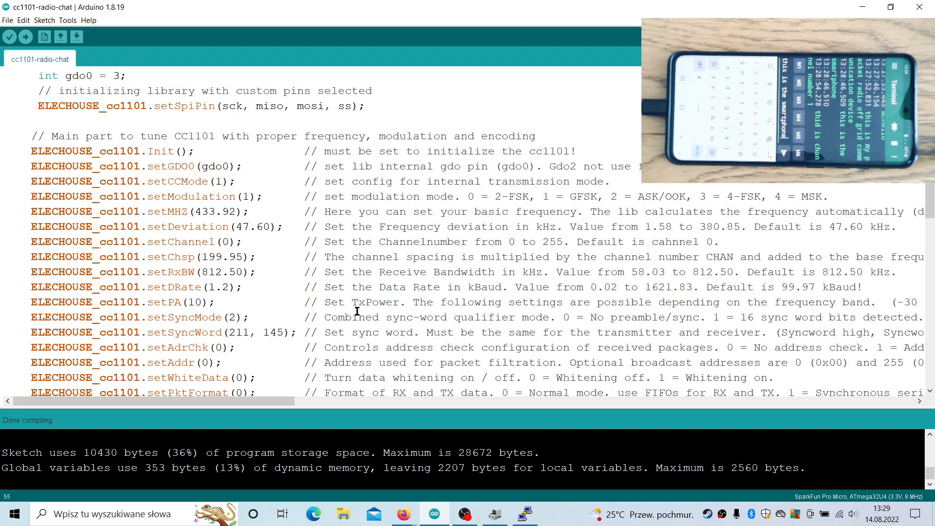
scroll("down", 3)
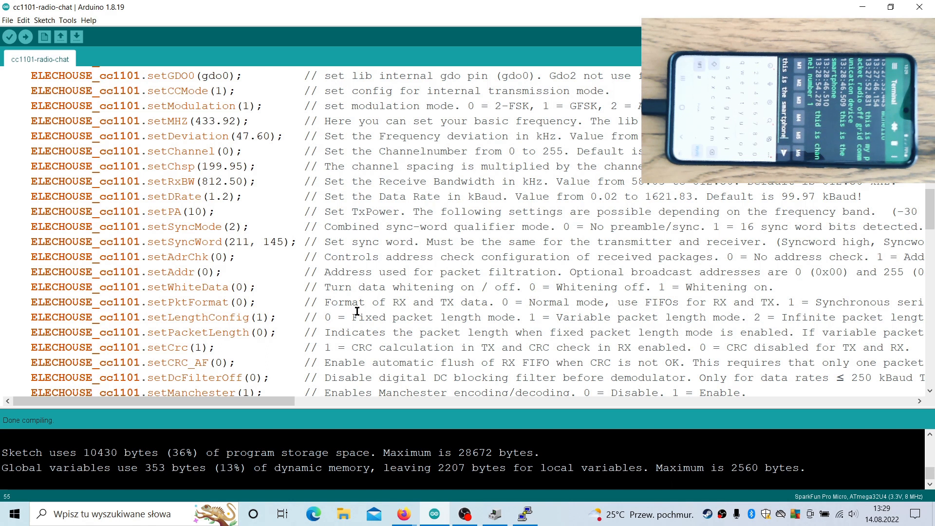
scroll("down", 3)
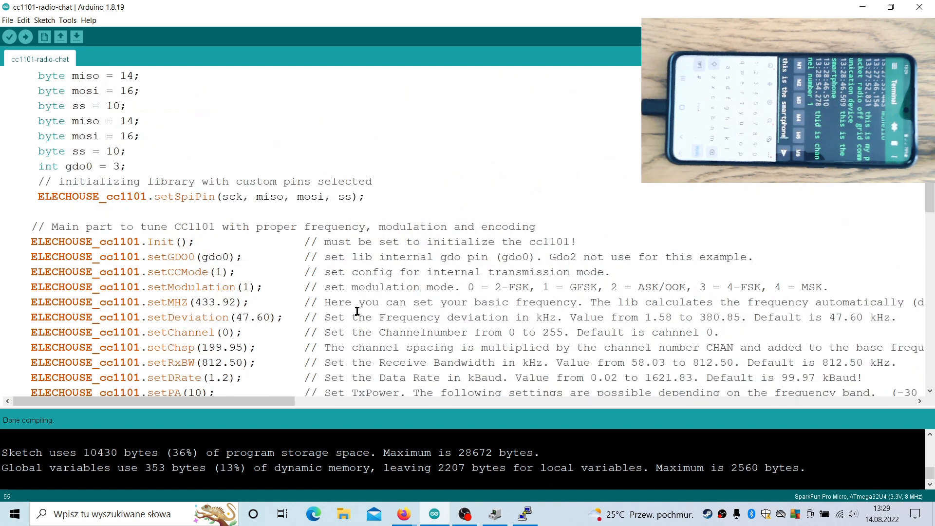
scroll("up", 3)
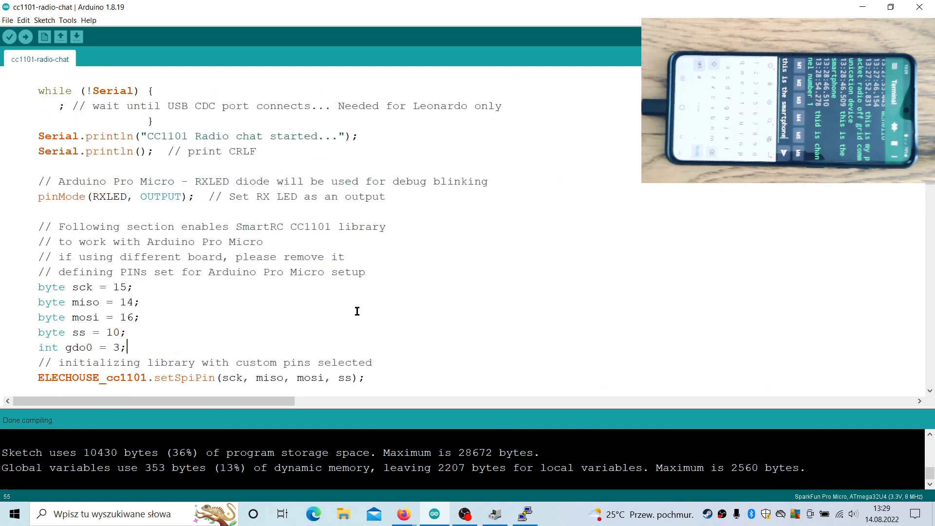
scroll("down", 3)
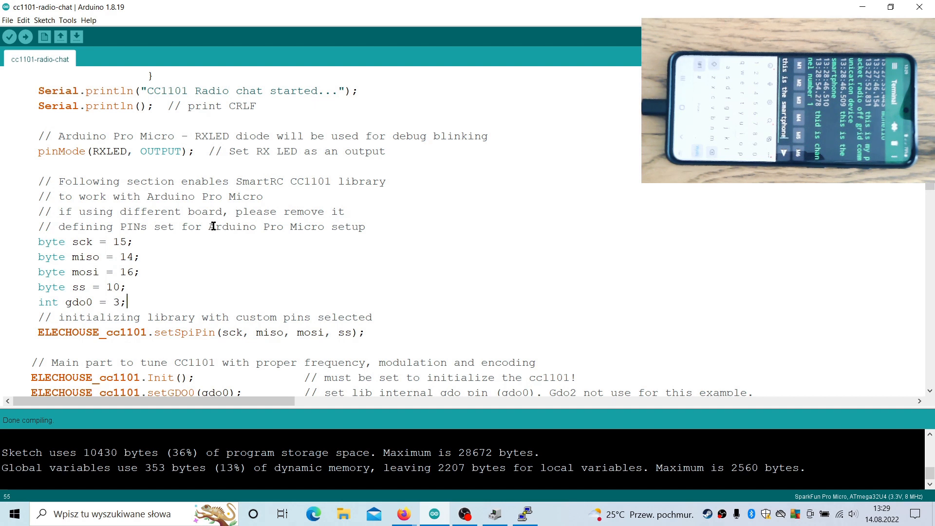
left_click_drag(210, 227, 347, 226)
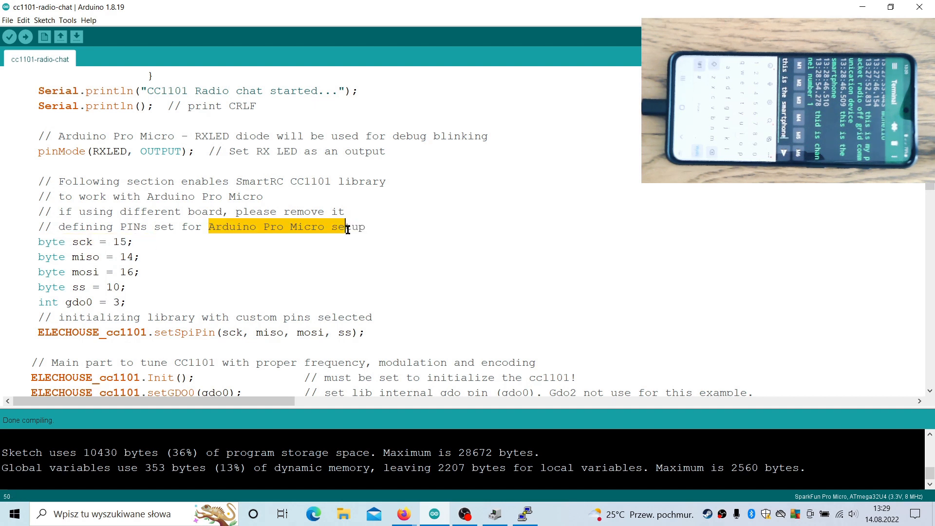